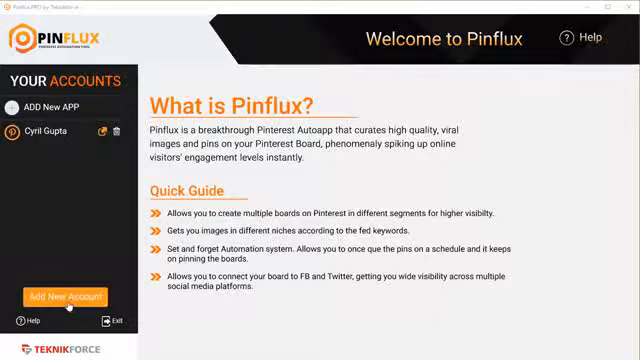
- Start adding a new Pinterest account and check the Existing App dropdown in App Manager
{"action": "left_click", "coordinate": [56, 296]}
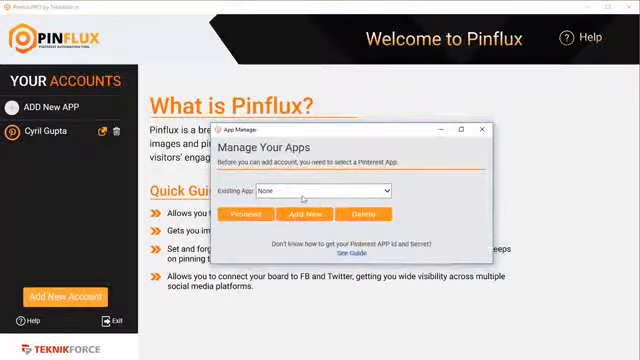
{"action": "left_click", "coordinate": [312, 190]}
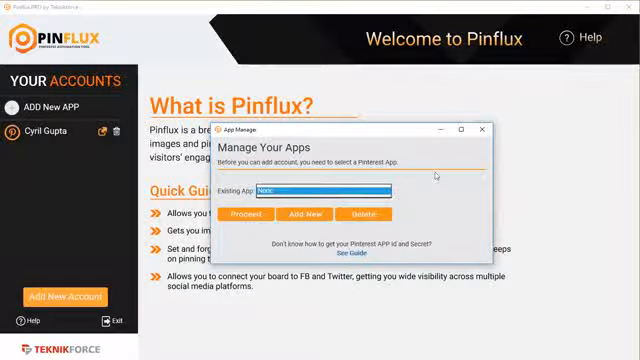
{"action": "mouse_move", "coordinate": [485, 131]}
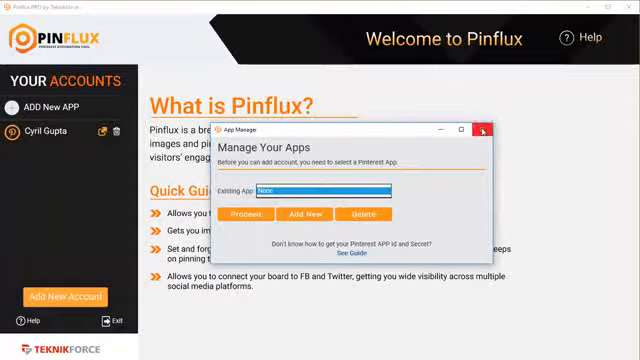
{"action": "mouse_move", "coordinate": [485, 133]}
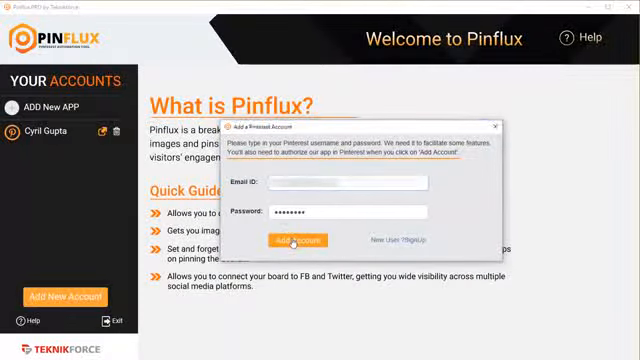
- Submit the account credentials and authorize the app in the OAuth window
{"action": "left_click", "coordinate": [290, 242]}
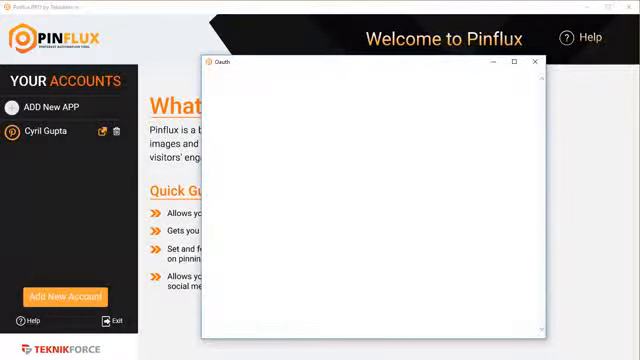
{"action": "left_click", "coordinate": [536, 63]}
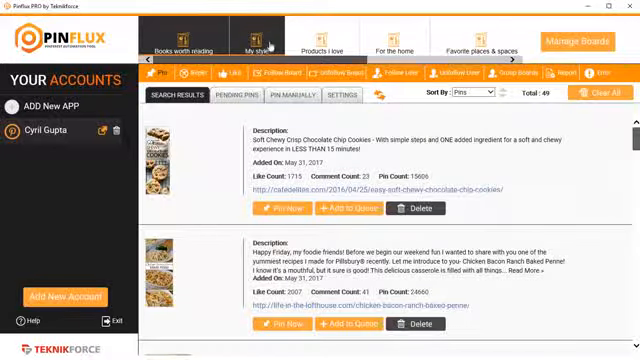
- Switch to the My style board to reach its pinning settings
{"action": "left_click", "coordinate": [254, 46]}
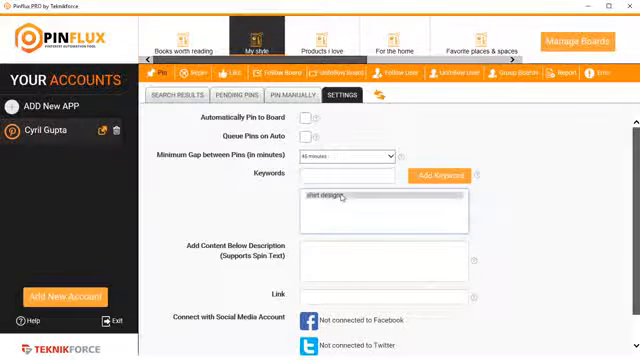
- Select the shirt designs keyword, toggle Automatically Pin to Board, and enable Queue Pins on Auto
{"action": "double_click", "coordinate": [330, 197]}
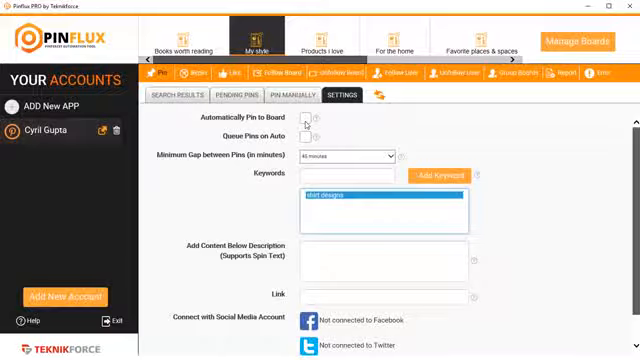
{"action": "left_click", "coordinate": [305, 120]}
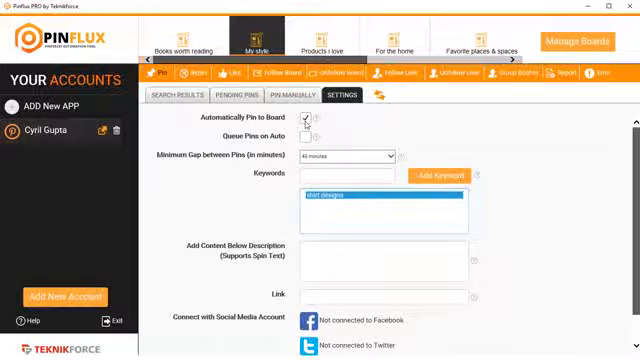
{"action": "left_click", "coordinate": [305, 120]}
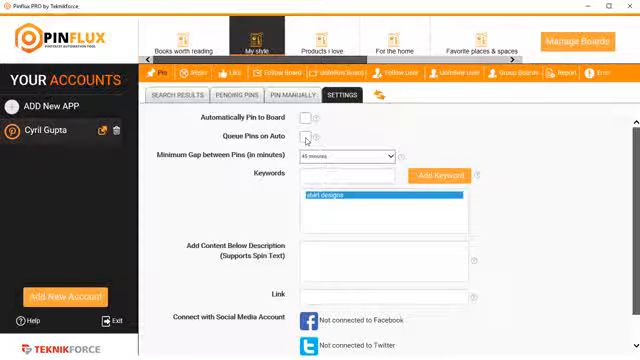
{"action": "left_click", "coordinate": [310, 137]}
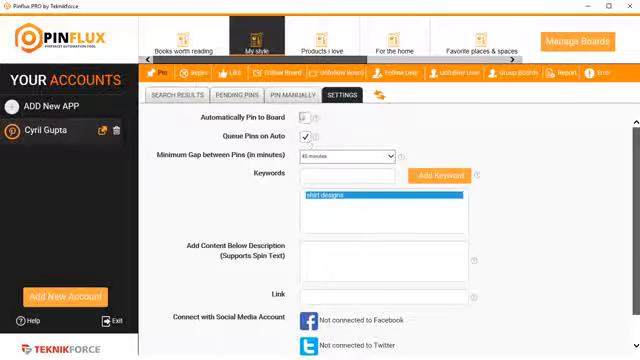
{"action": "left_click", "coordinate": [308, 120]}
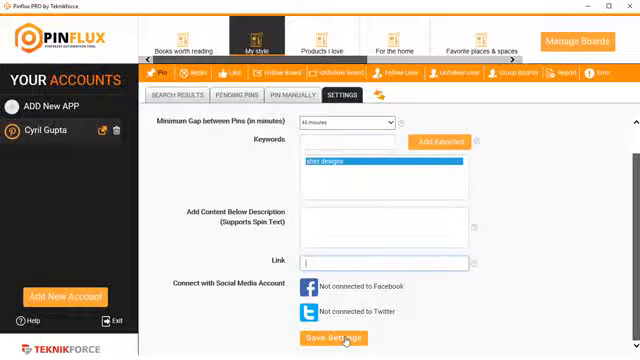
- Save the board settings and scroll through the 262 pending shirt-design pins
{"action": "left_click", "coordinate": [231, 95]}
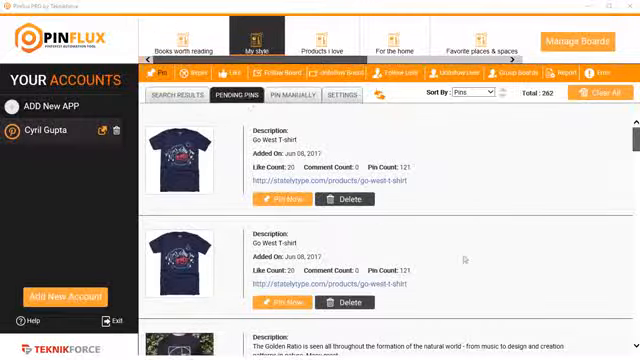
{"action": "scroll", "scroll_direction": "down", "scroll_amount": 3}
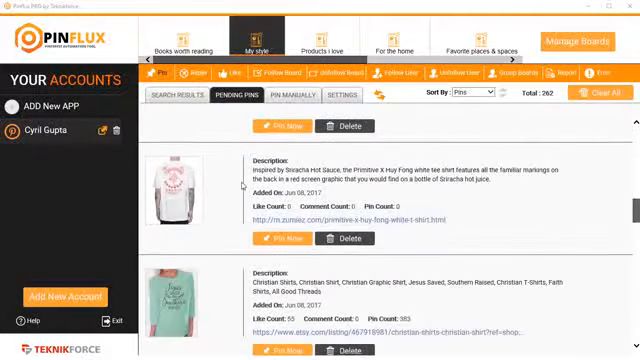
{"action": "scroll", "scroll_direction": "down", "scroll_amount": 3}
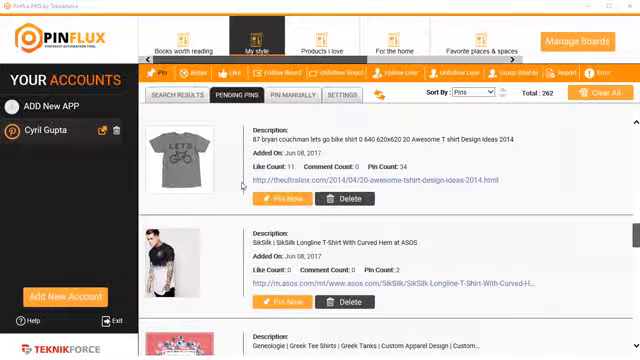
{"action": "scroll", "scroll_direction": "down", "scroll_amount": 3}
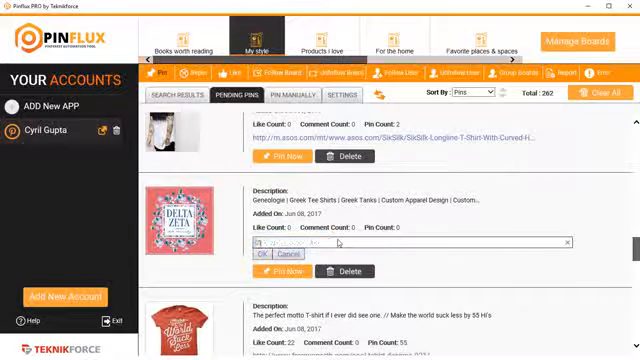
{"action": "type", "text": "http://mysite.com"}
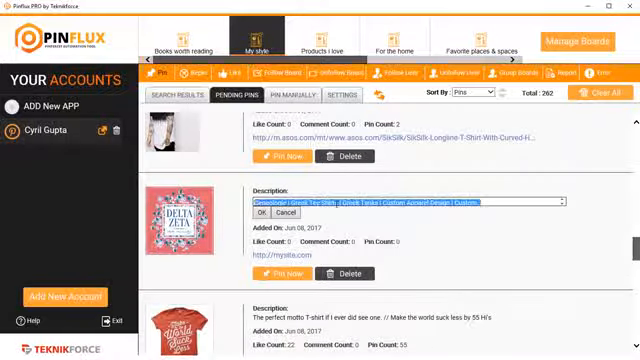
{"action": "type", "text": "Thi si sa"}
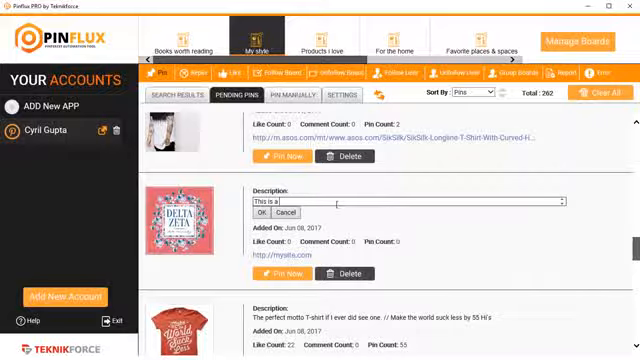
{"action": "type", "text": "great t shirt"}
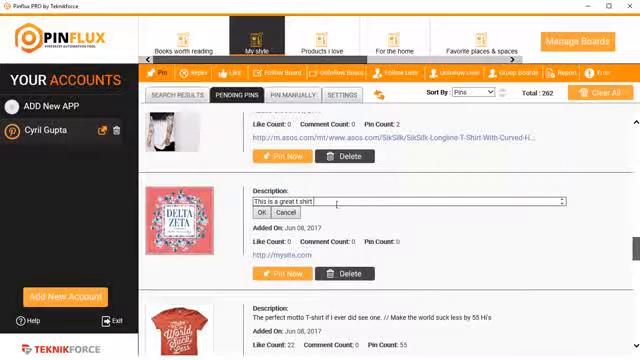
{"action": "type", "text": "design"}
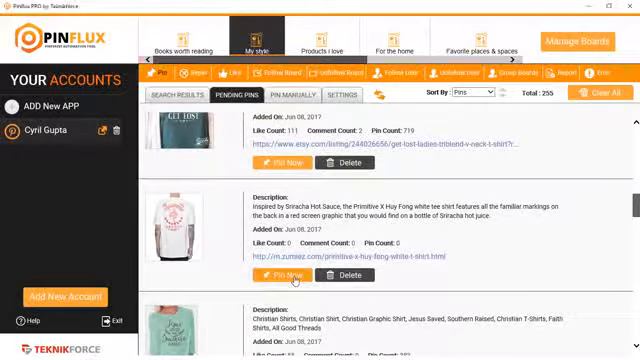
- Publish the Primitive X Huy Fong white tee pin from the pending list
{"action": "left_click", "coordinate": [271, 275]}
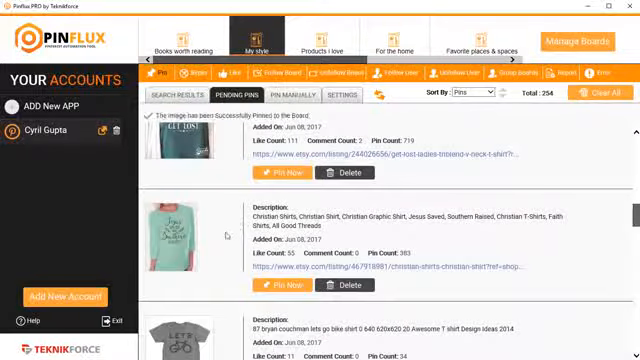
{"action": "scroll", "scroll_direction": "down", "scroll_amount": 3}
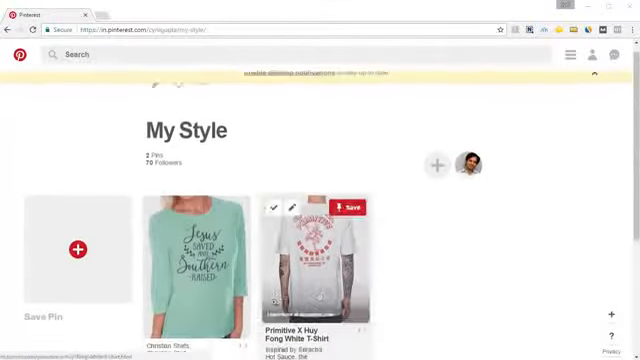
- Scroll through the Pinterest My Style board showing the two new T-shirt pins
{"action": "scroll", "scroll_direction": "down", "scroll_amount": 3}
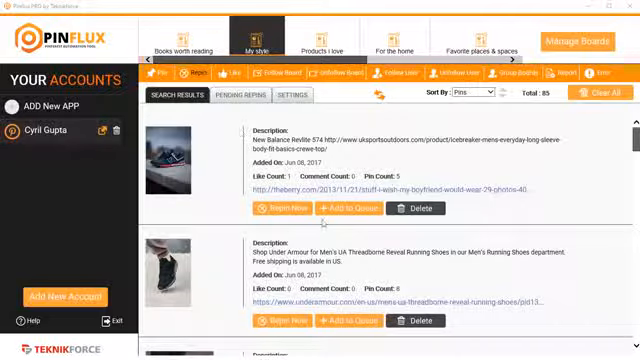
- Scroll through the repin results of men's shoe pins like Converse and Chukka boots
{"action": "scroll", "scroll_direction": "down", "scroll_amount": 3}
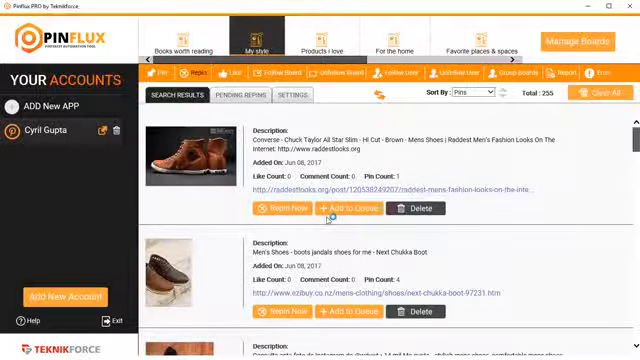
- Pass through Products I love accepting keywords, then show For the home's Like pins
{"action": "left_click", "coordinate": [314, 45]}
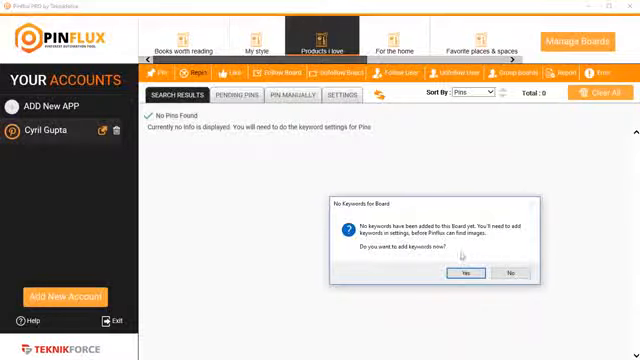
{"action": "left_click", "coordinate": [463, 272]}
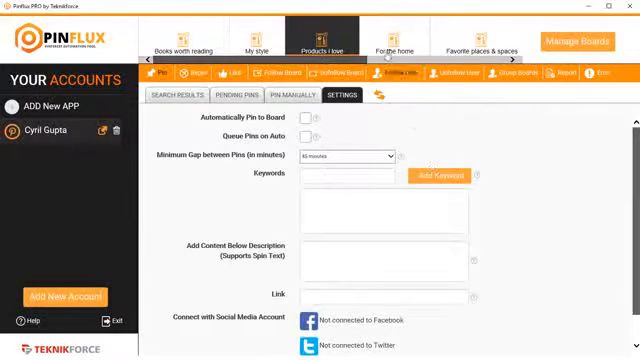
{"action": "left_click", "coordinate": [389, 40]}
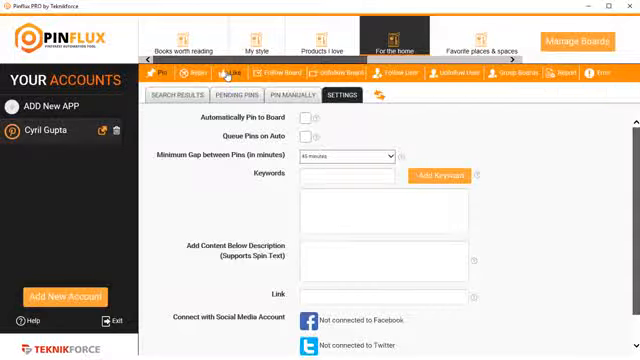
{"action": "left_click", "coordinate": [233, 72]}
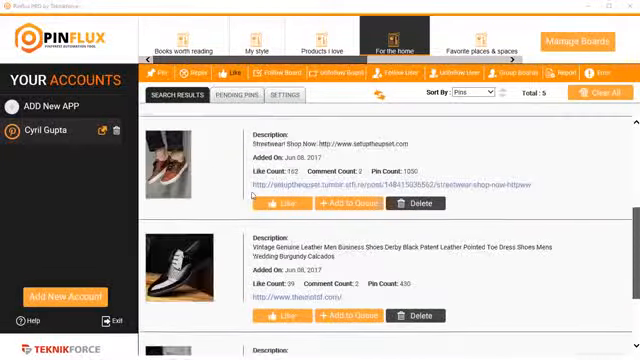
{"action": "scroll", "scroll_direction": "down", "scroll_amount": 3}
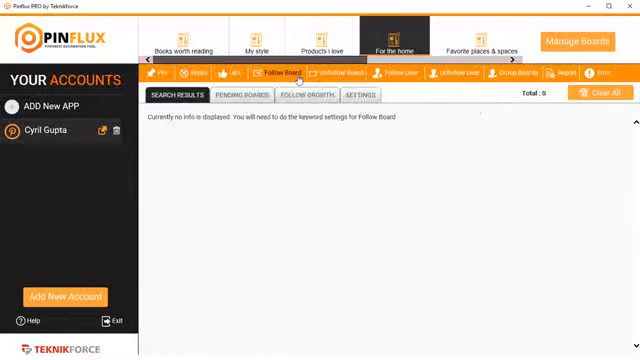
- Toggle the Follow Board view between Settings and Search Results, ending on Settings
{"action": "left_click", "coordinate": [364, 95]}
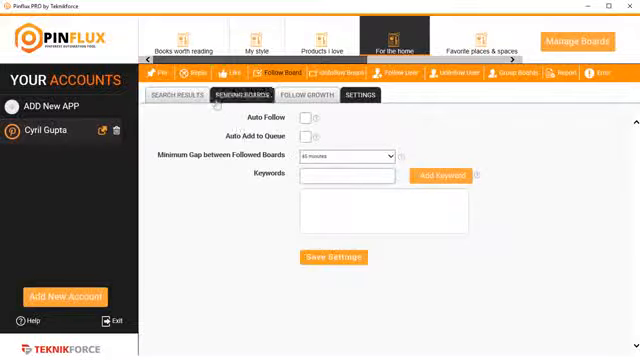
{"action": "left_click", "coordinate": [172, 95]}
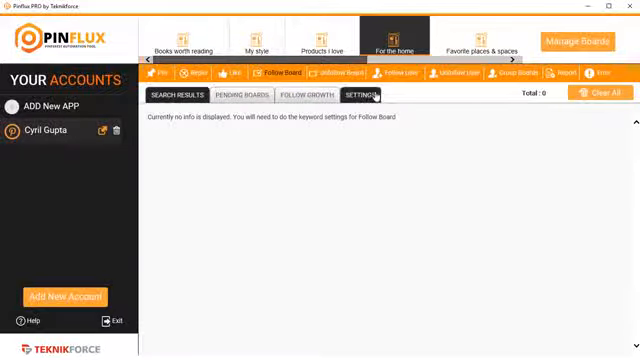
{"action": "left_click", "coordinate": [358, 95]}
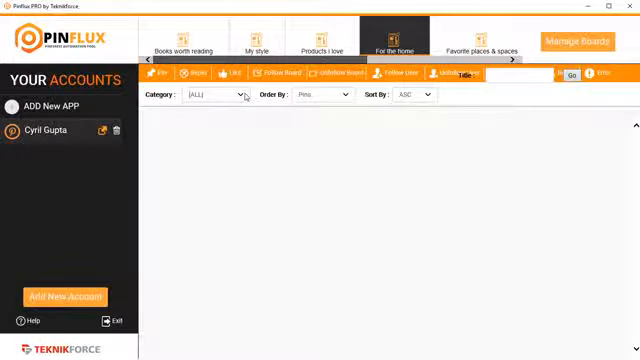
{"action": "mouse_move", "coordinate": [450, 176]}
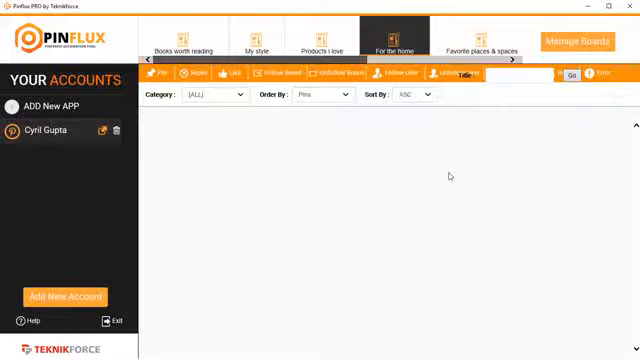
- Pick the mens_fashion group board category and run Go to list its boards
{"action": "left_click", "coordinate": [212, 96]}
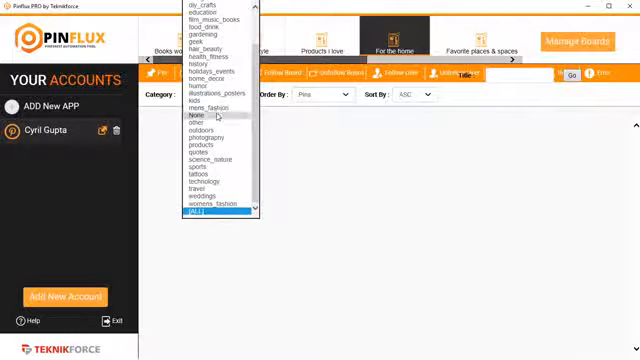
{"action": "left_click", "coordinate": [197, 106]}
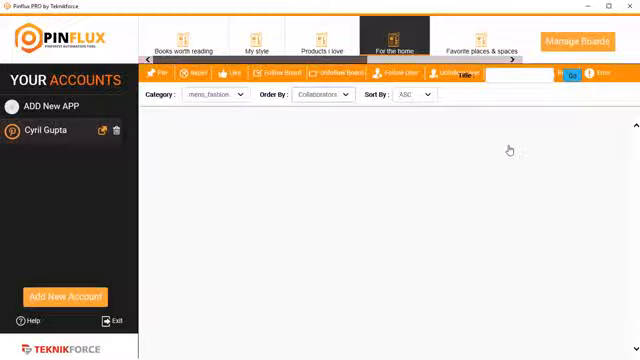
{"action": "left_click", "coordinate": [570, 76]}
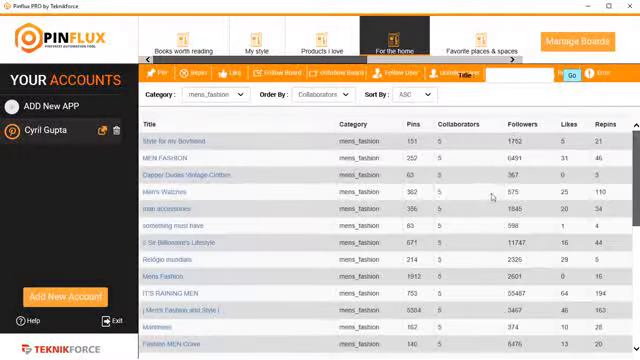